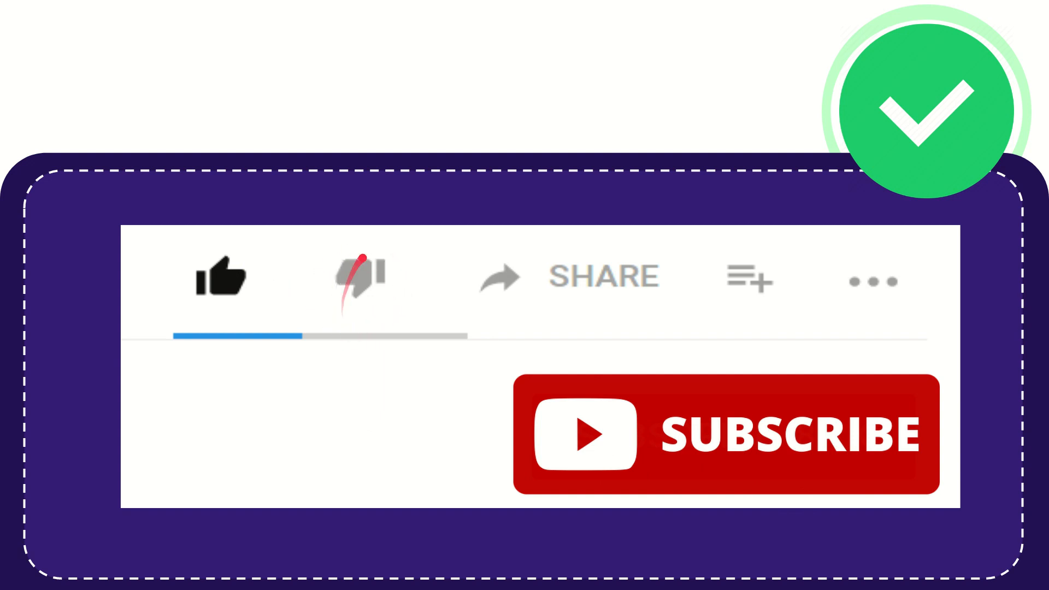
{"action": "left_click", "coordinate": [362, 275]}
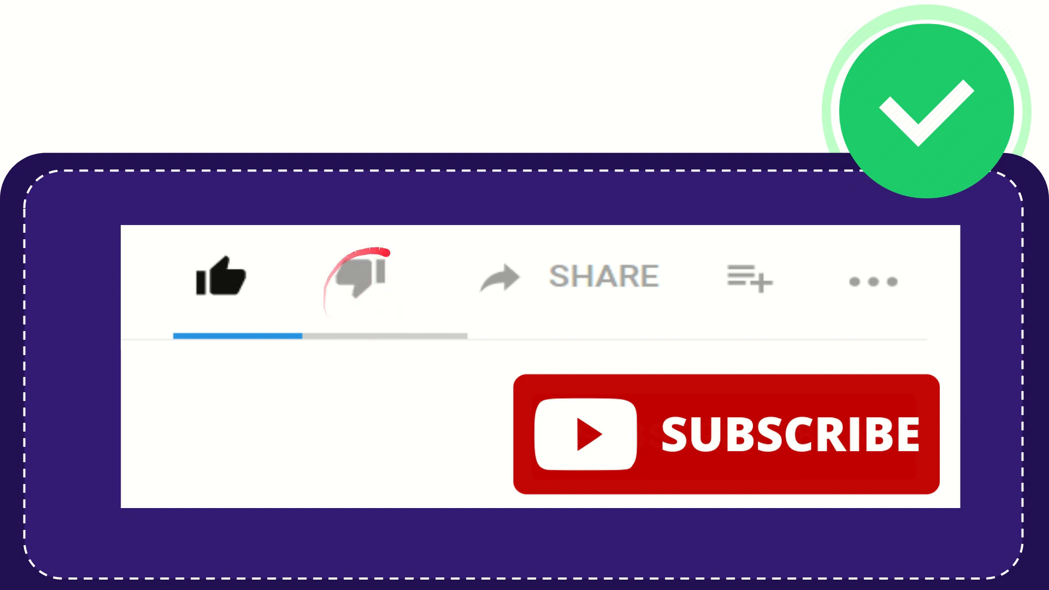
{"action": "left_click", "coordinate": [359, 276]}
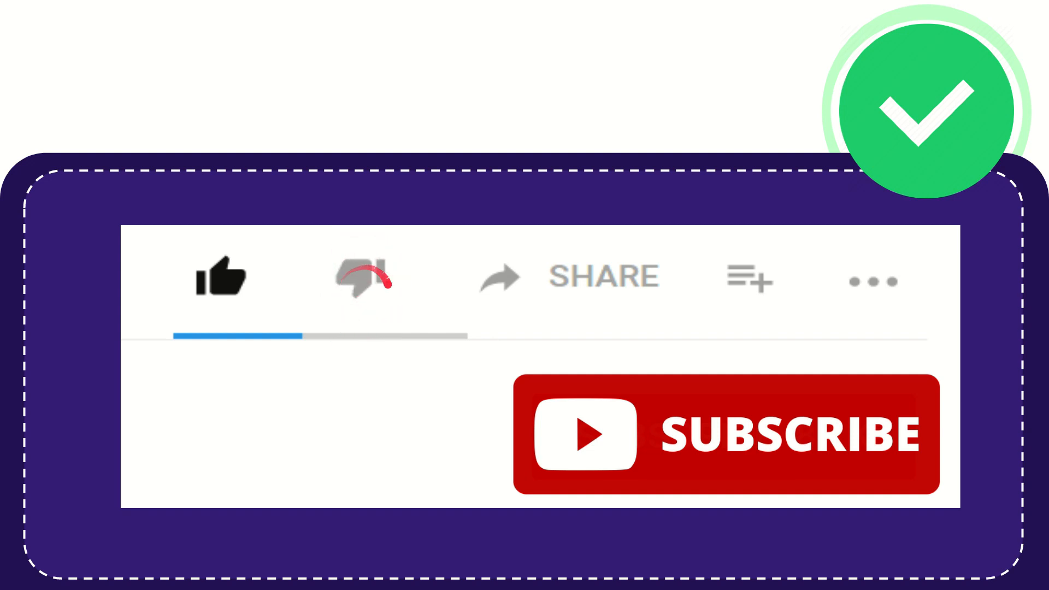
{"action": "left_click", "coordinate": [359, 276]}
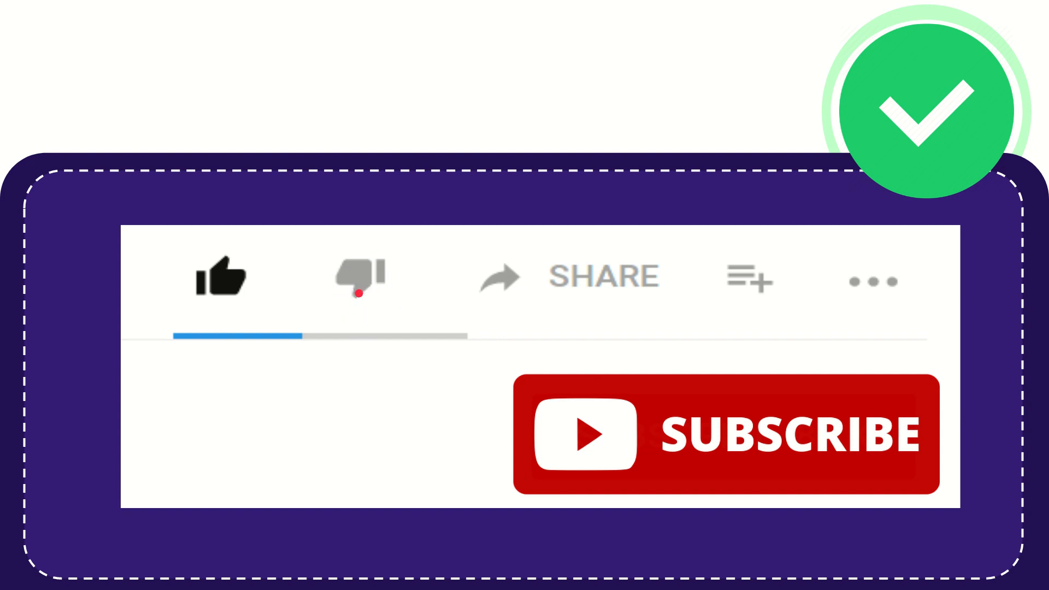